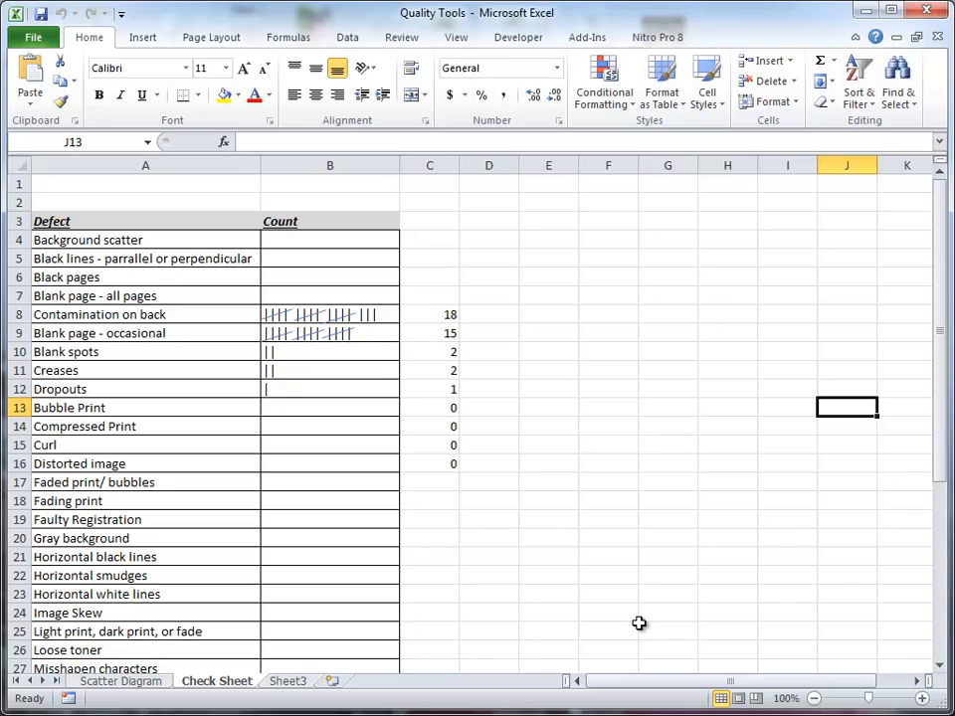
{"action": "mouse_move", "coordinate": [388, 534]}
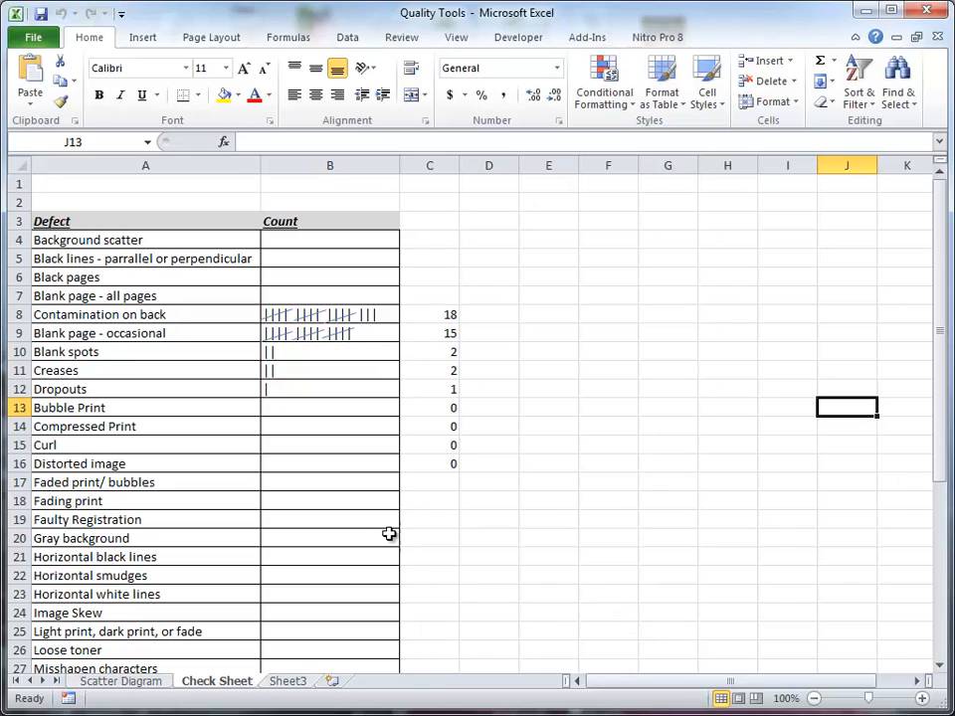
{"action": "mouse_move", "coordinate": [500, 534]}
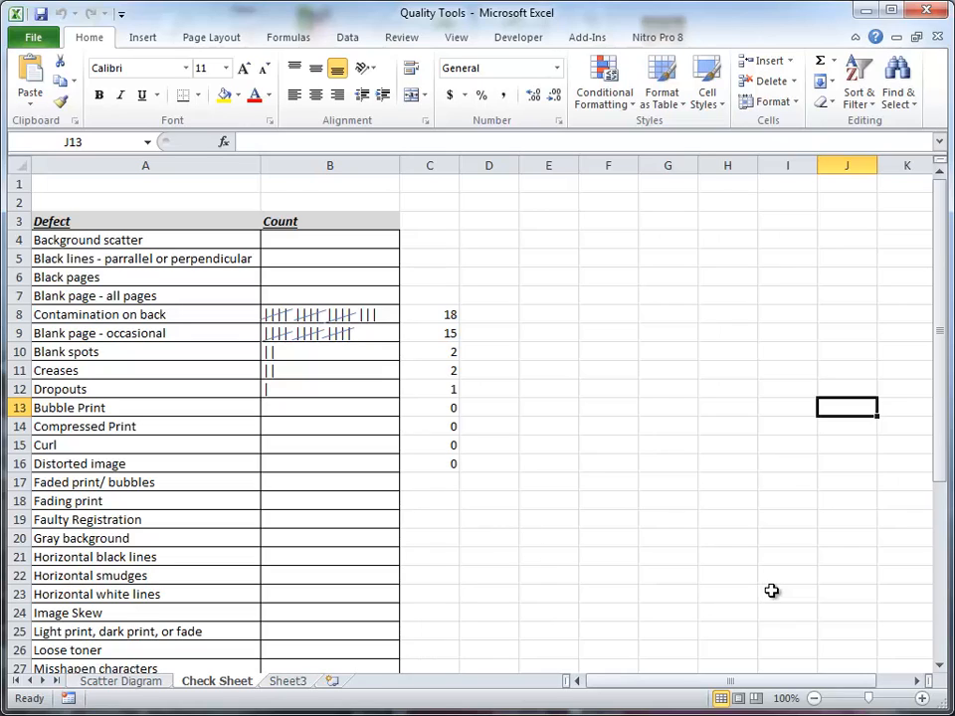
{"action": "mouse_move", "coordinate": [813, 586]}
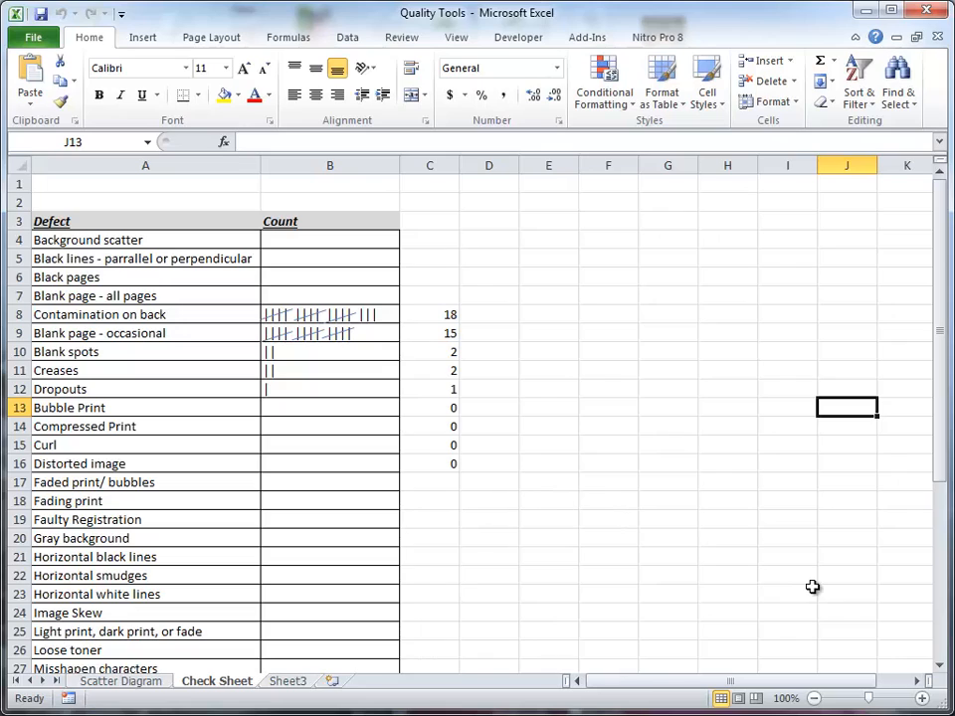